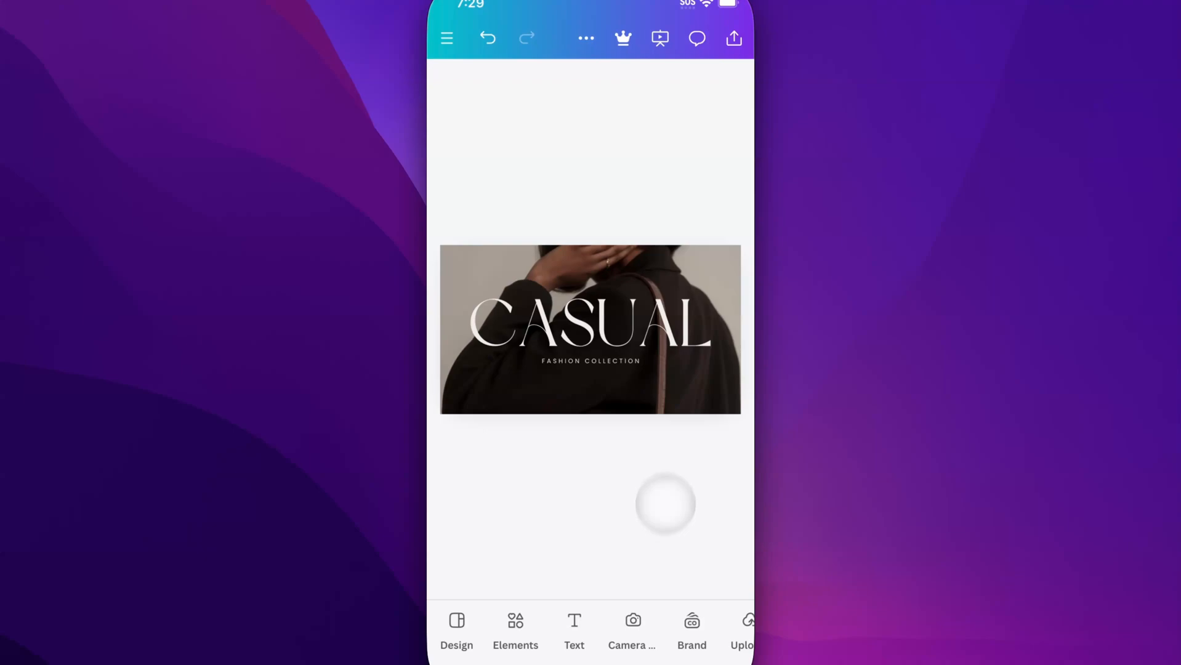
- Turn on Show page thumbnails in the design's Settings menu
click(586, 38)
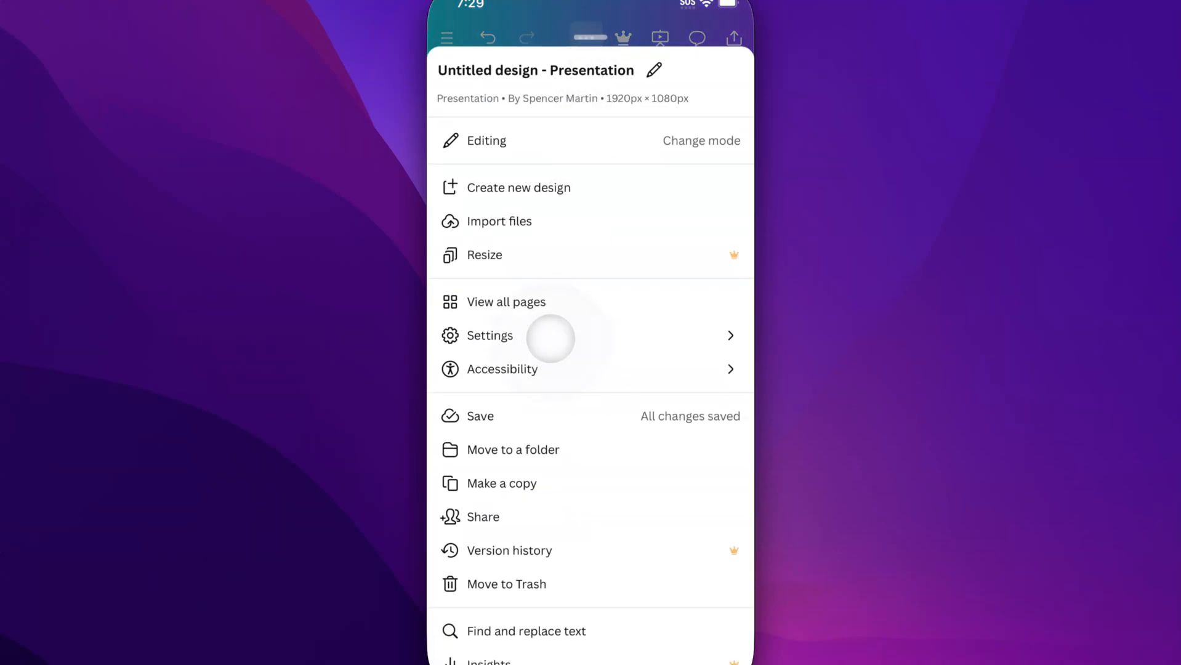
click(489, 335)
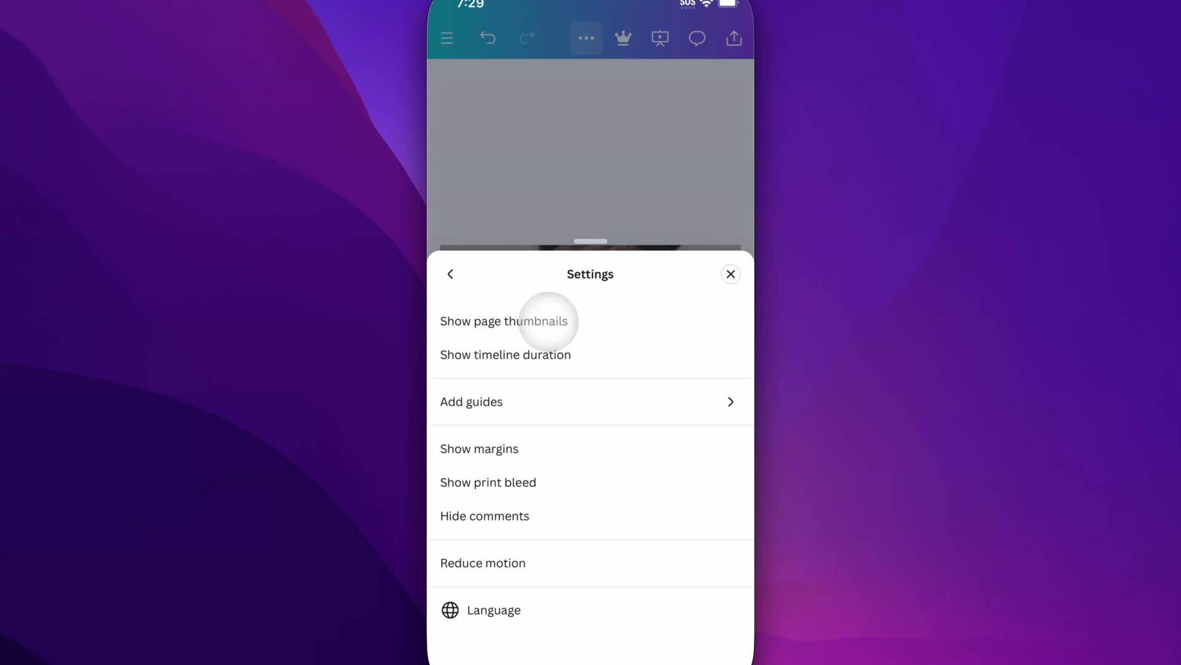
click(729, 273)
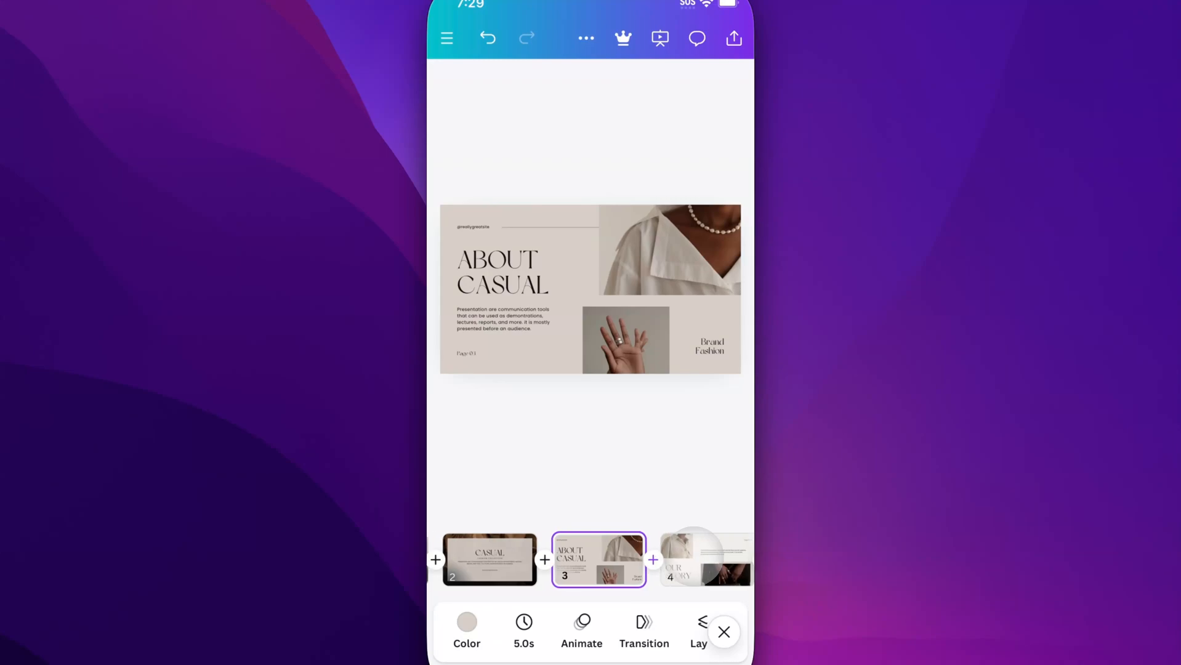
- Select the page 3 'About Casual' thumbnail and reveal More in the bottom toolbar
scroll(left, 3)
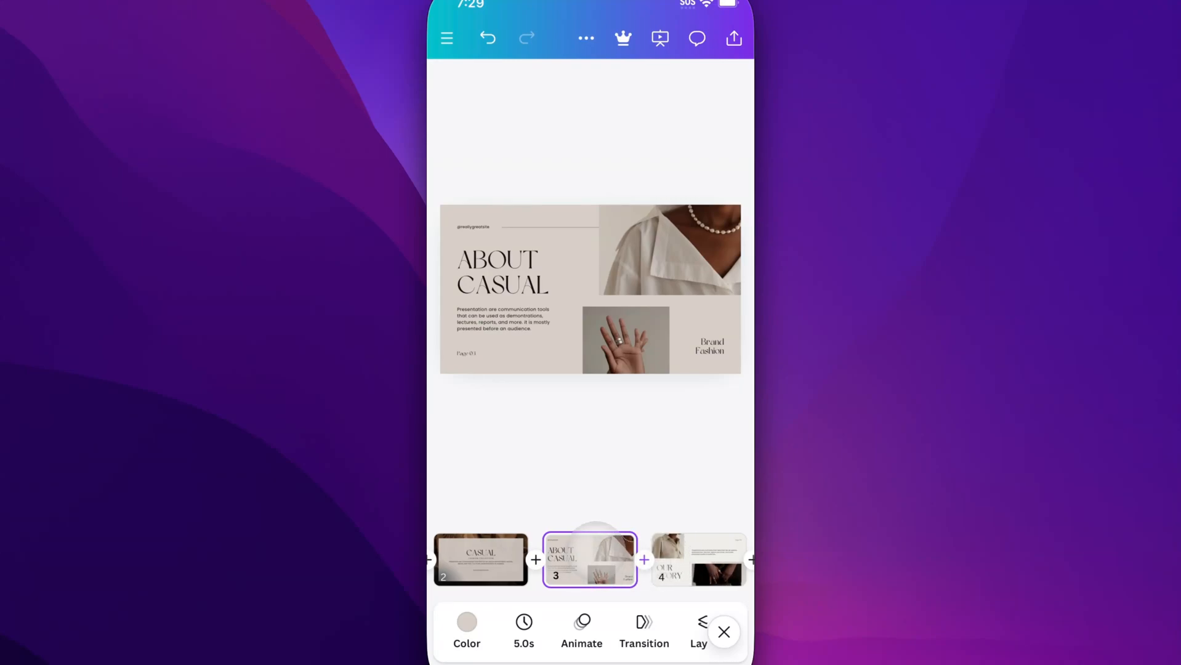
click(590, 288)
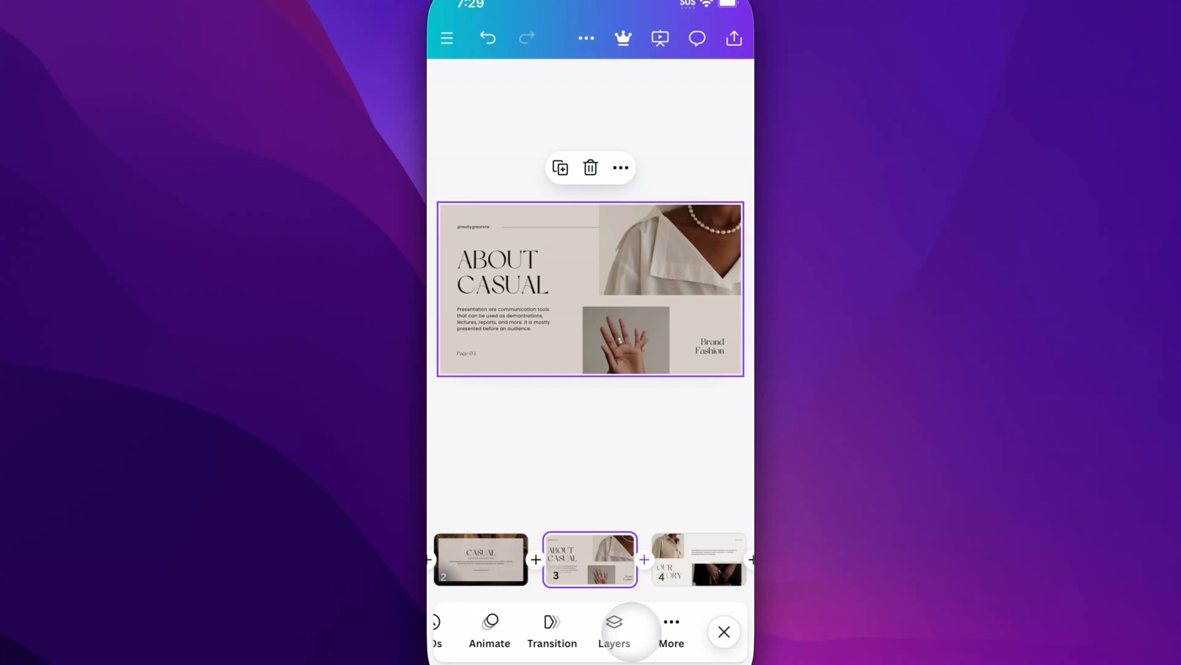
click(676, 626)
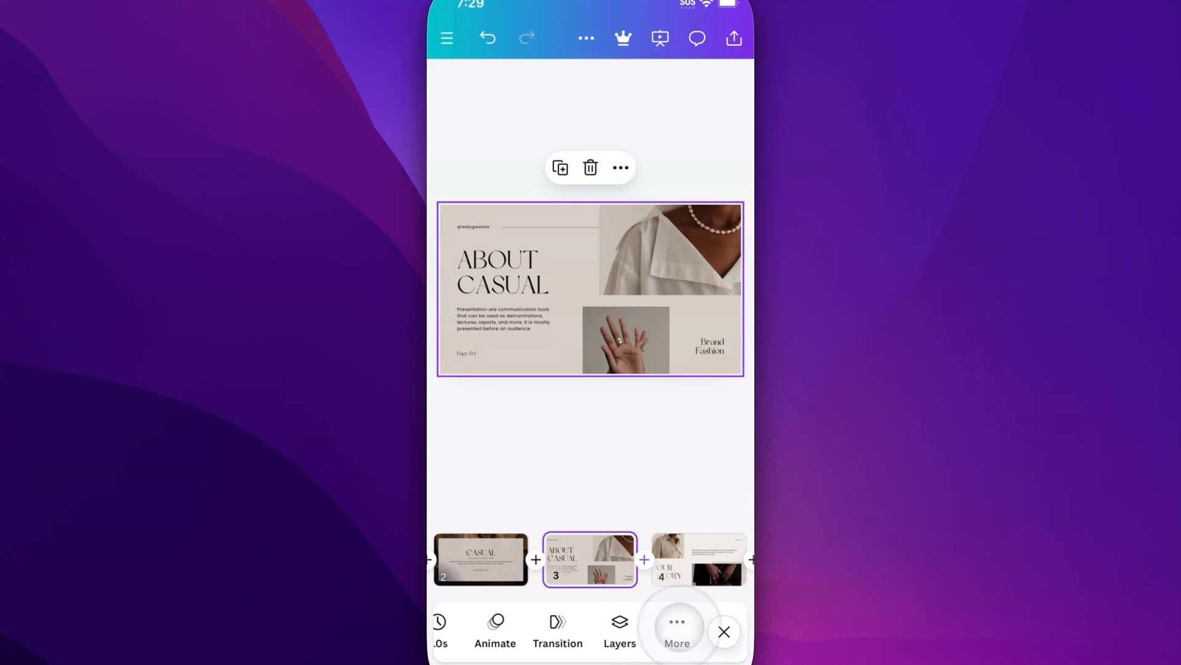
- Mark page 3 'About Casual' as hidden via Hide page, then close the Page sheet
click(677, 631)
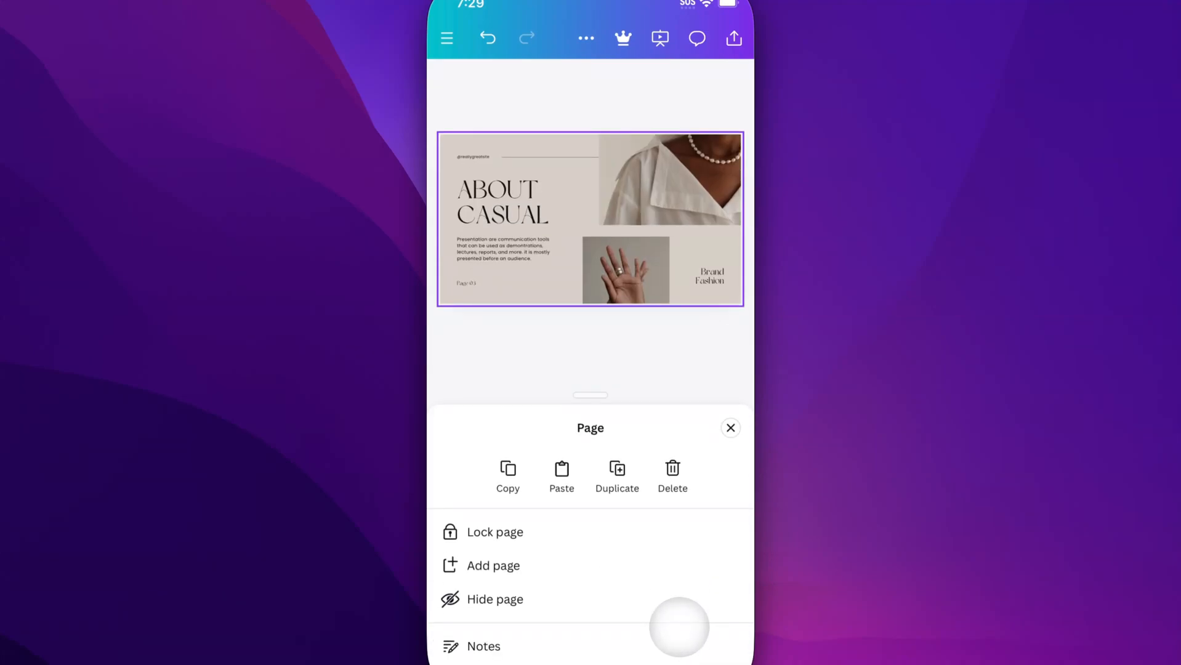
mouse_move(516, 599)
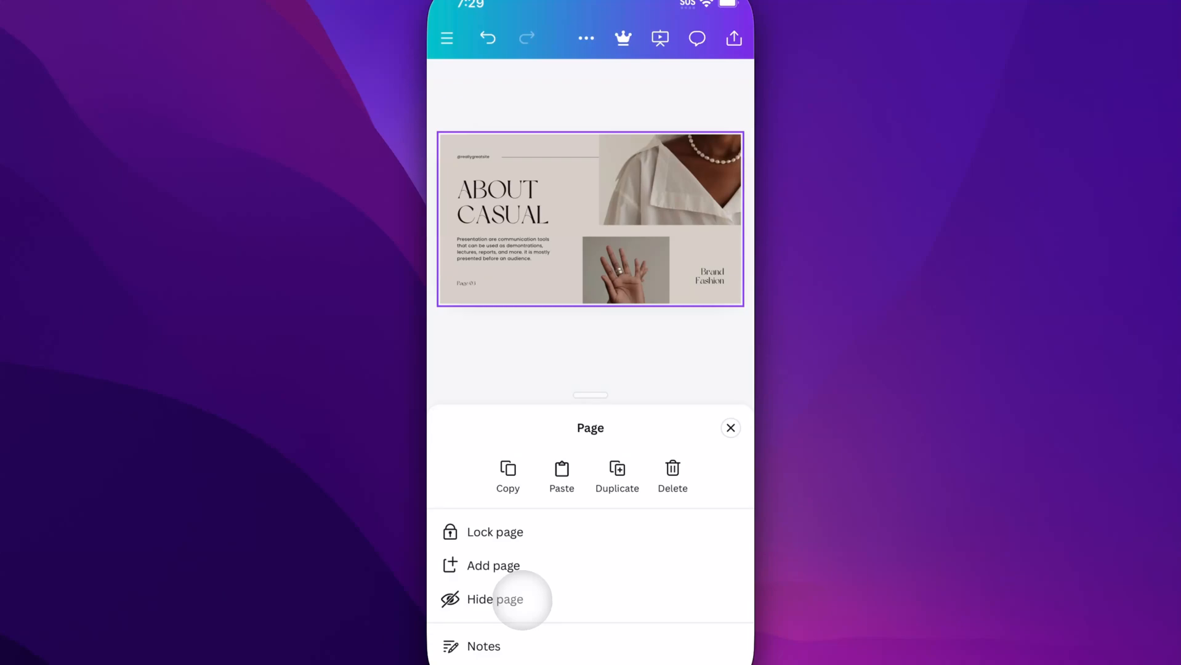
click(494, 599)
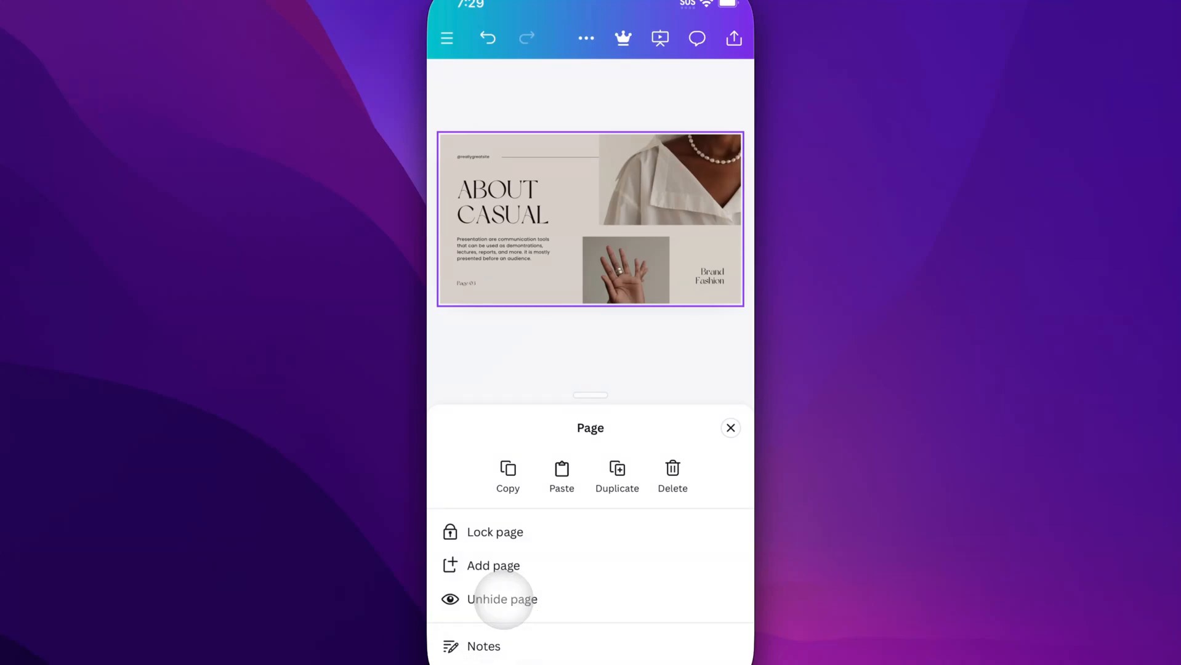
mouse_move(730, 428)
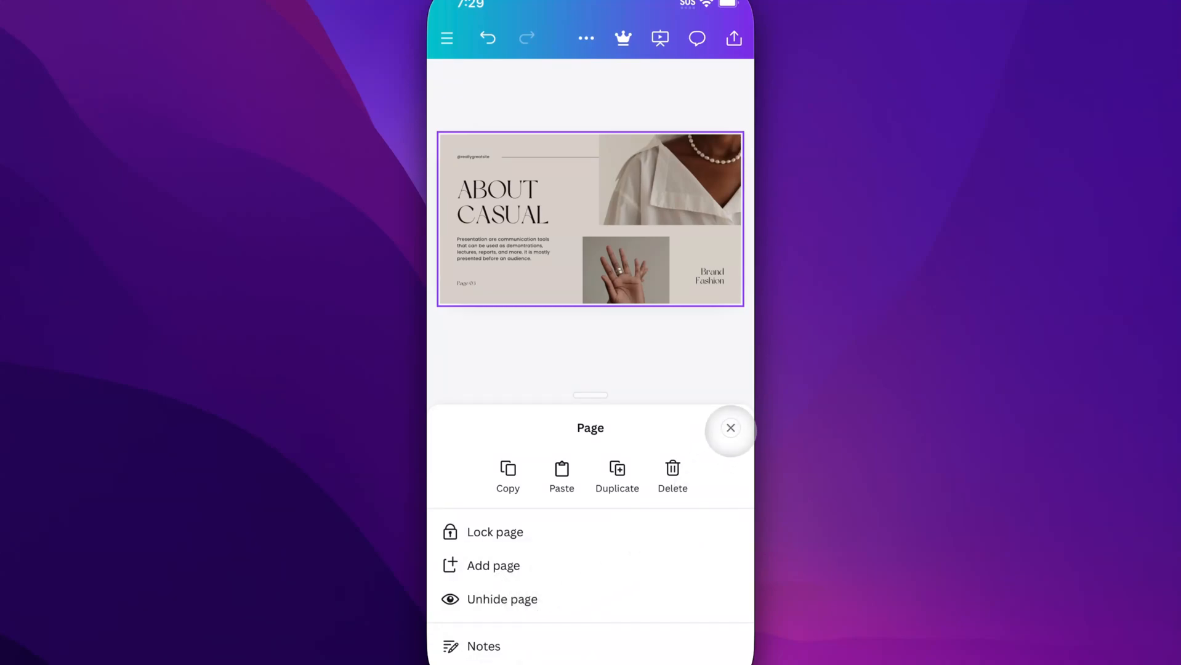
click(730, 428)
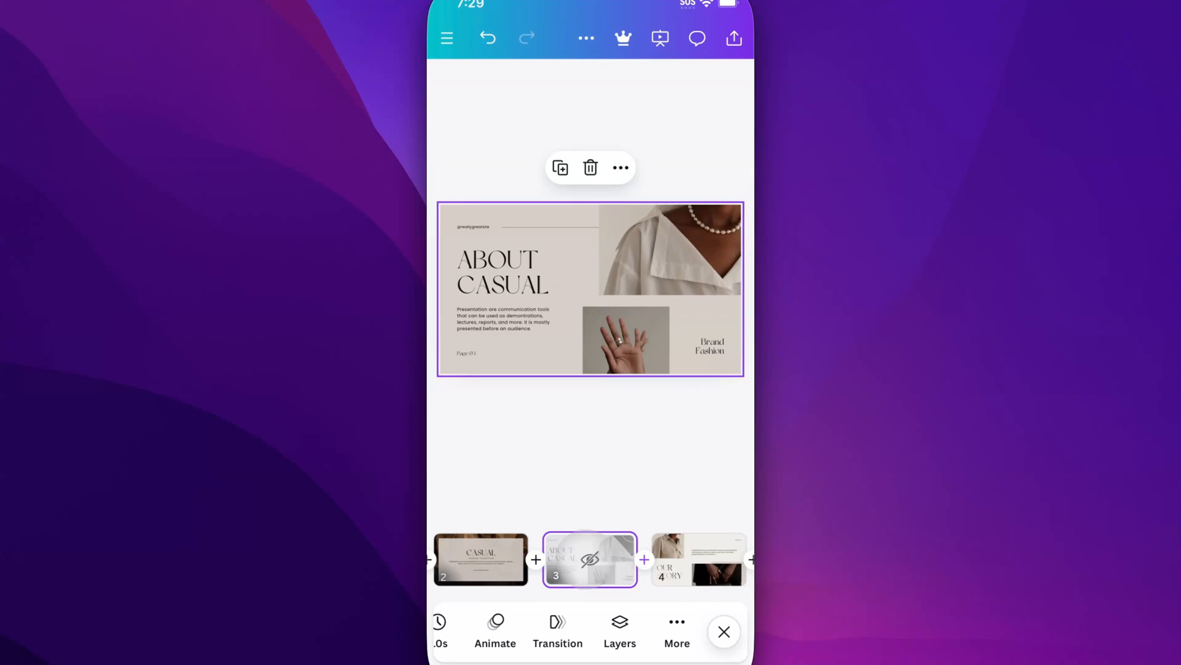
- Open page 2, the 'Casual' title slide, from the thumbnail strip
click(590, 560)
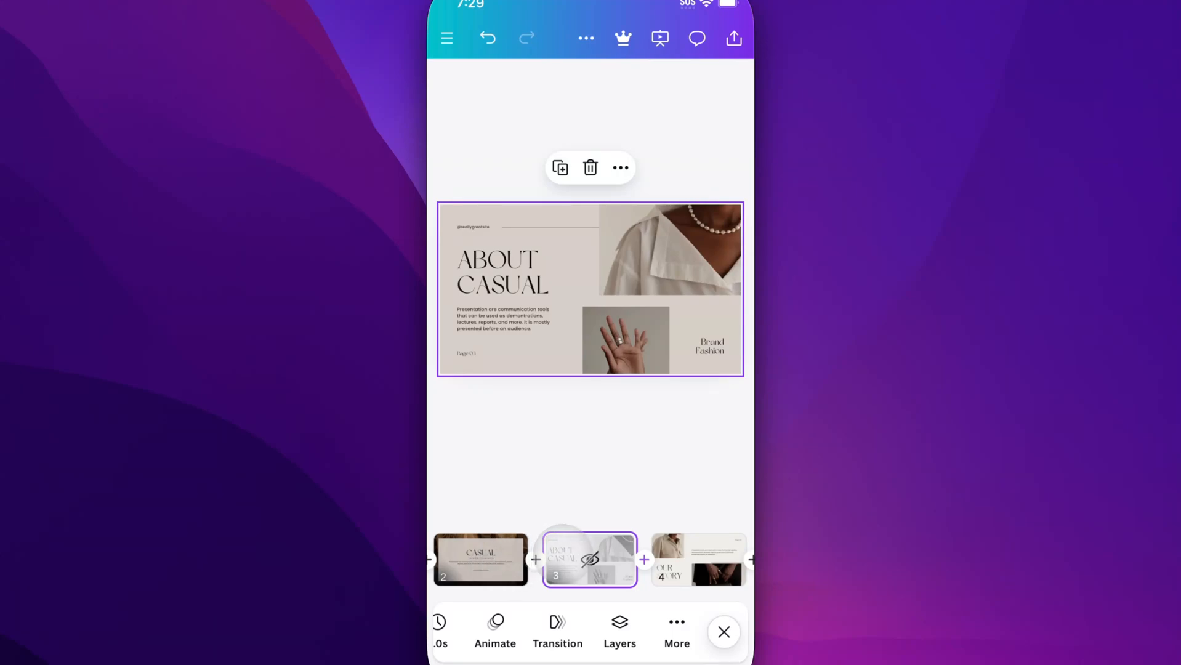
click(480, 560)
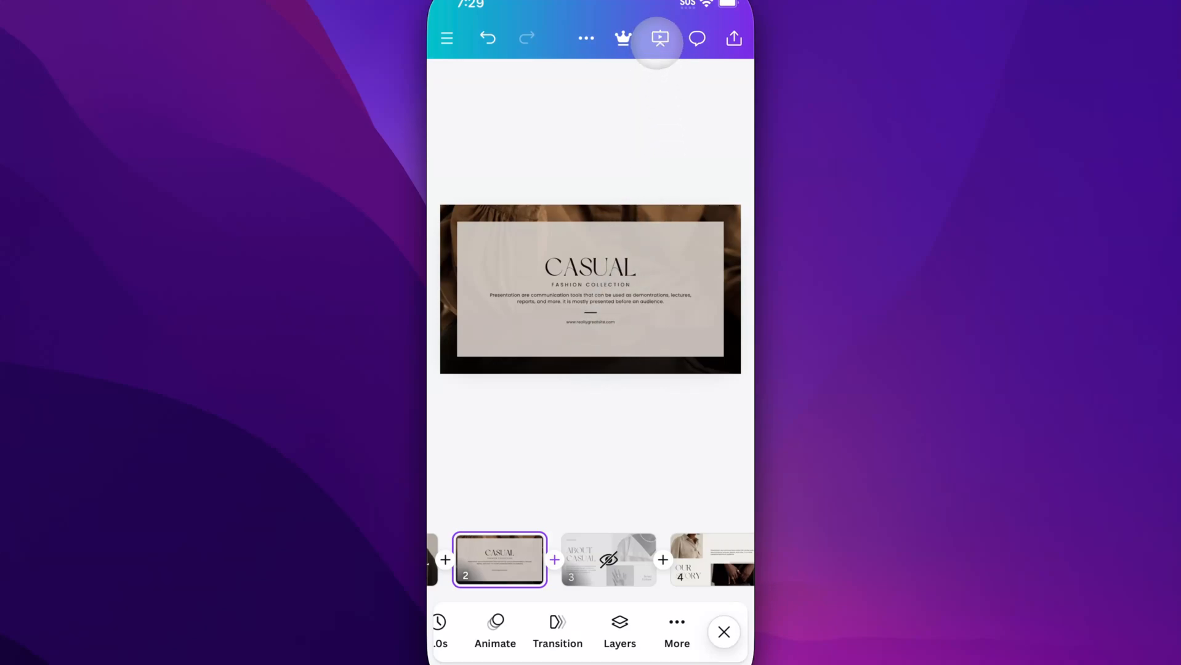
- Present from page 2 and advance, confirming 'Our Story' follows the hidden slide
click(656, 38)
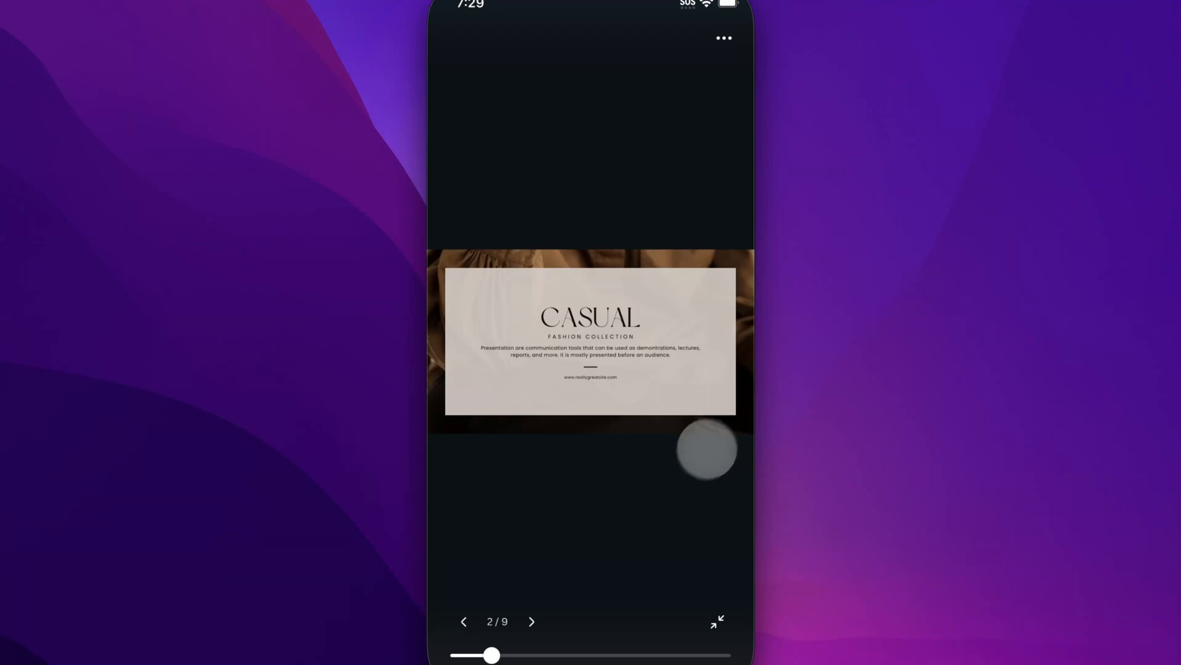
click(531, 621)
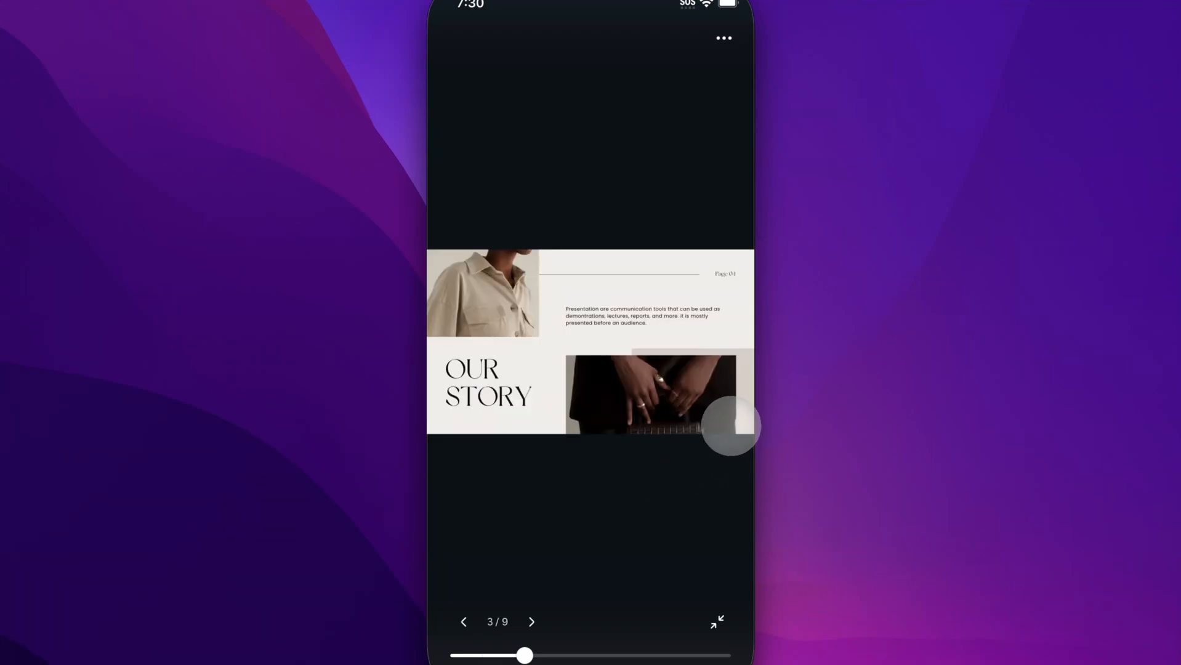